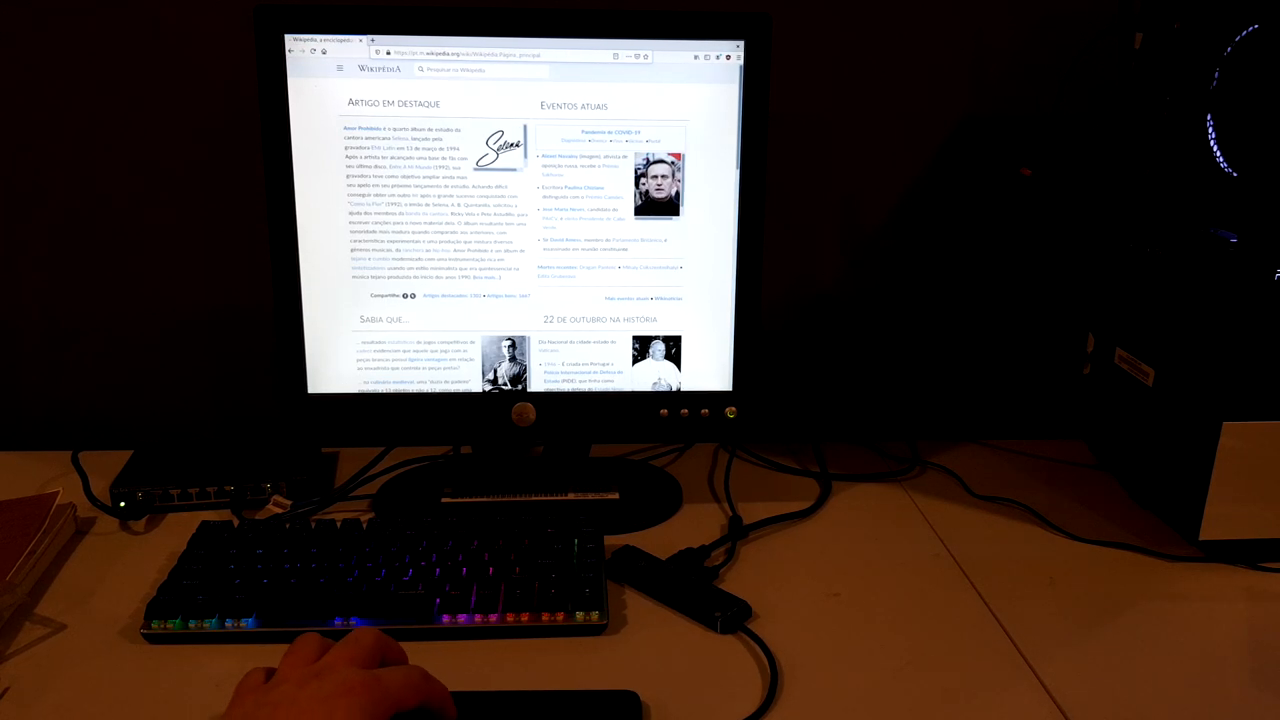
# - Replace the search query 'linux' with 'pine' so Pine and Pineapple are suggested
pyautogui.scroll(3)
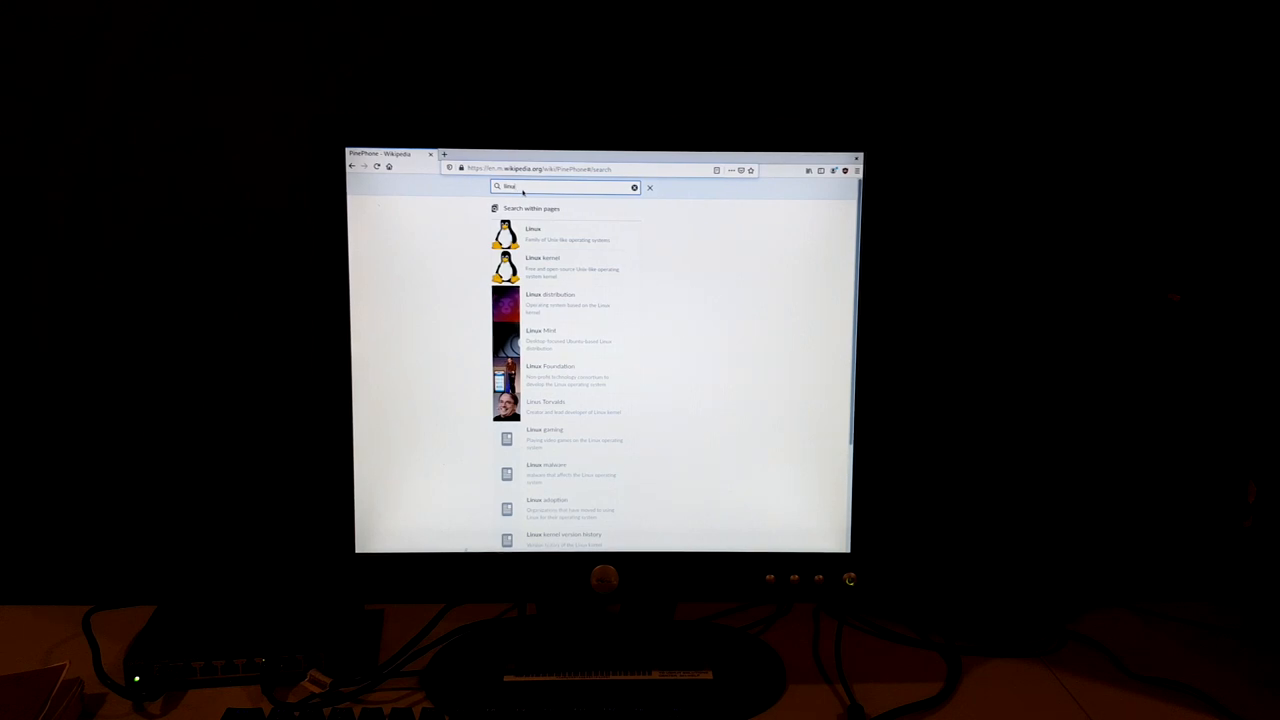
pyautogui.click(633, 187)
pyautogui.write('pi')
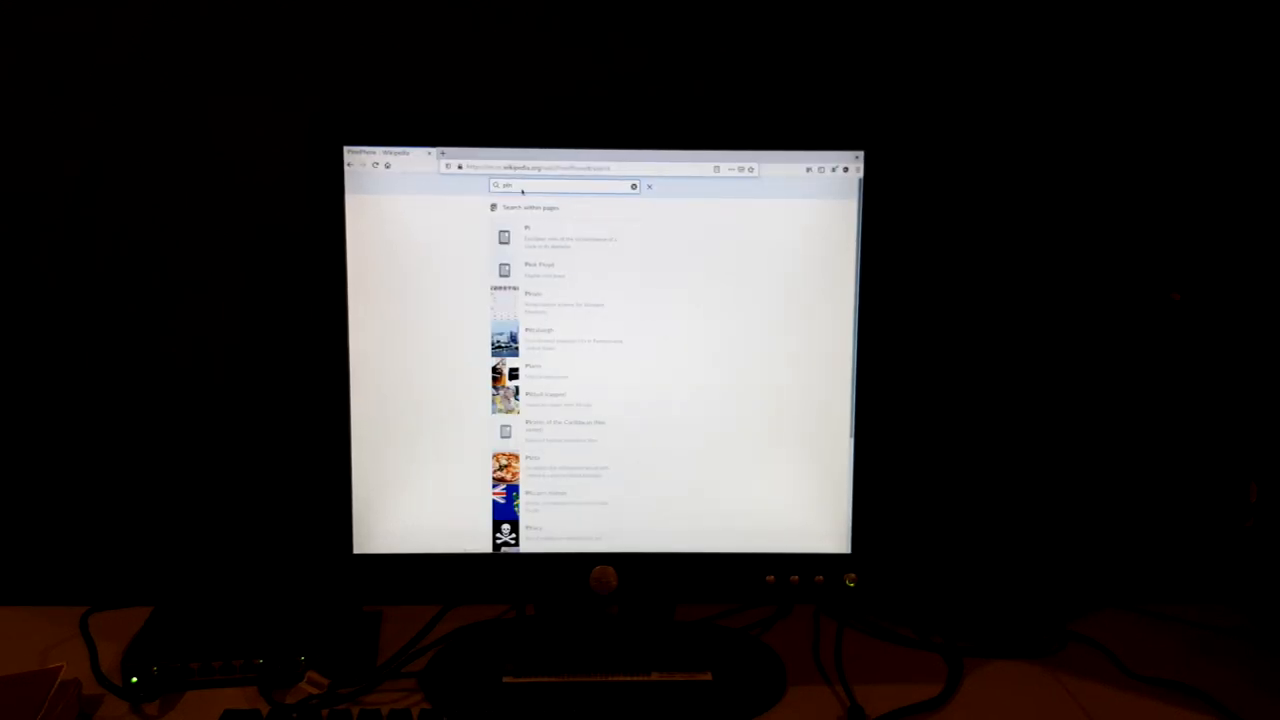
pyautogui.write('e')
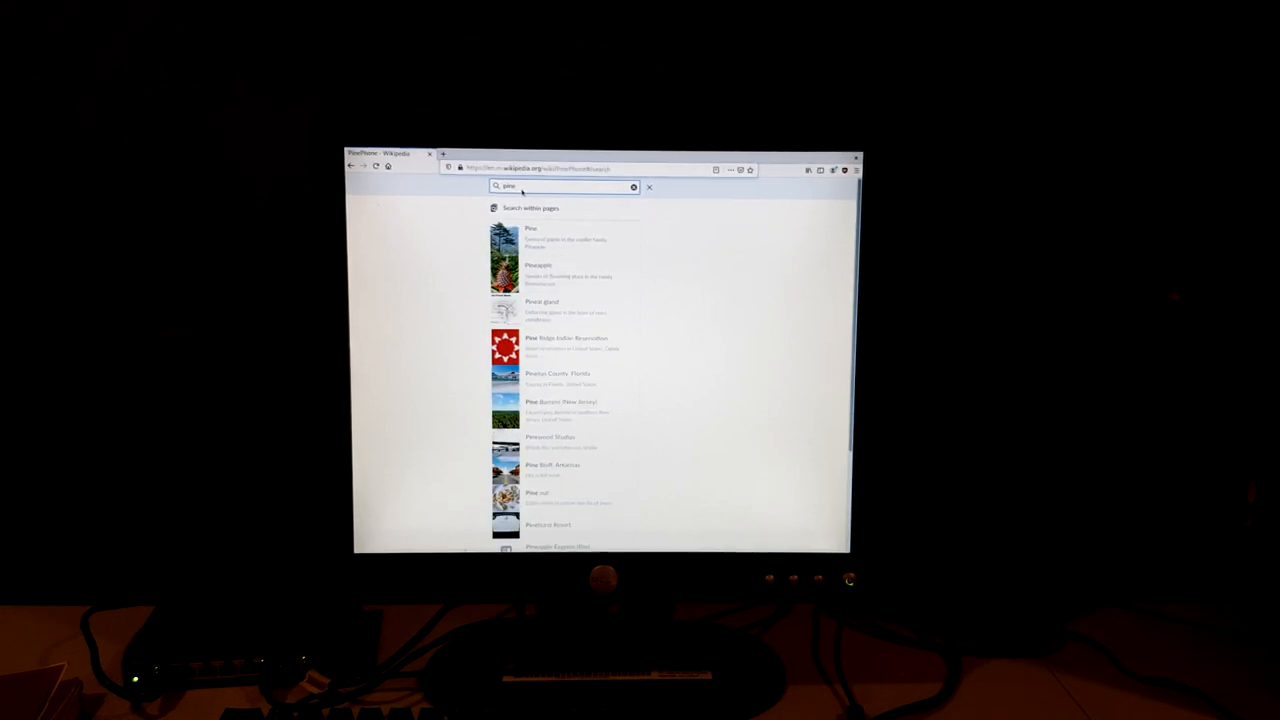